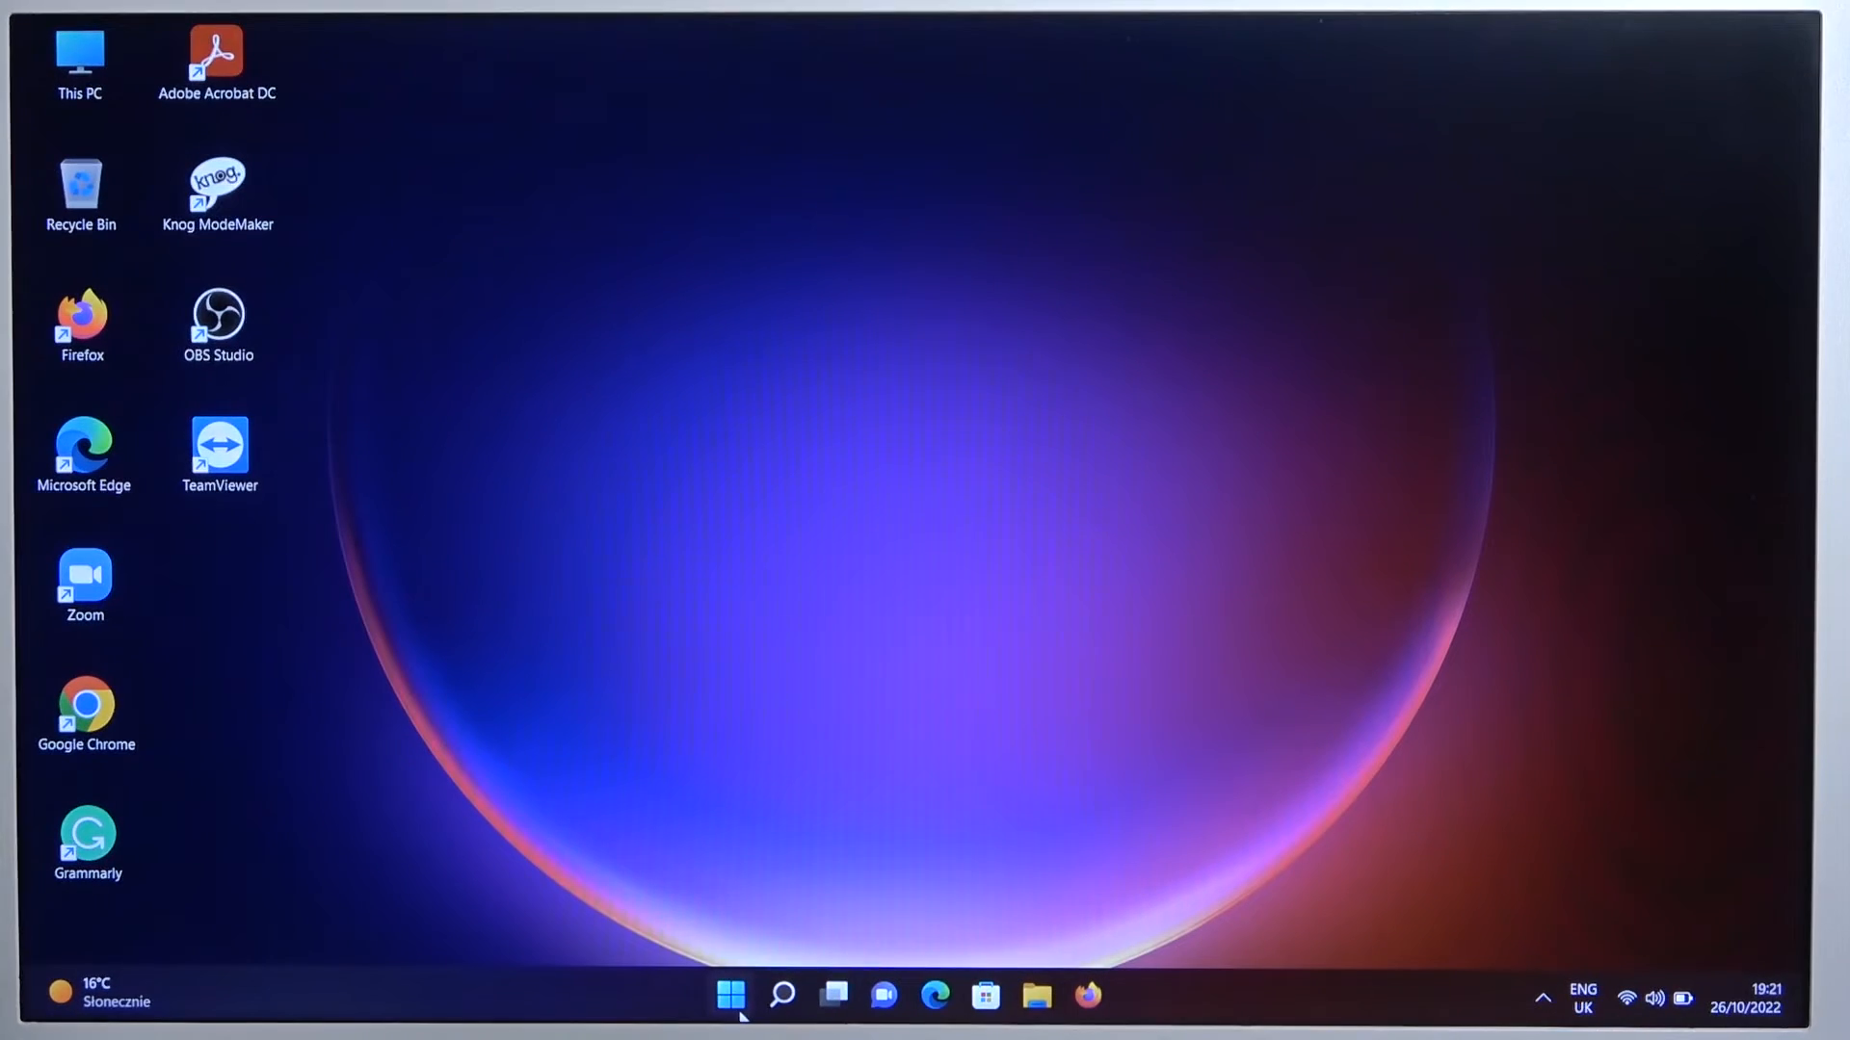
# Open Settings from Start, go to Bluetooth & devices, and switch Bluetooth on
pyautogui.click(729, 995)
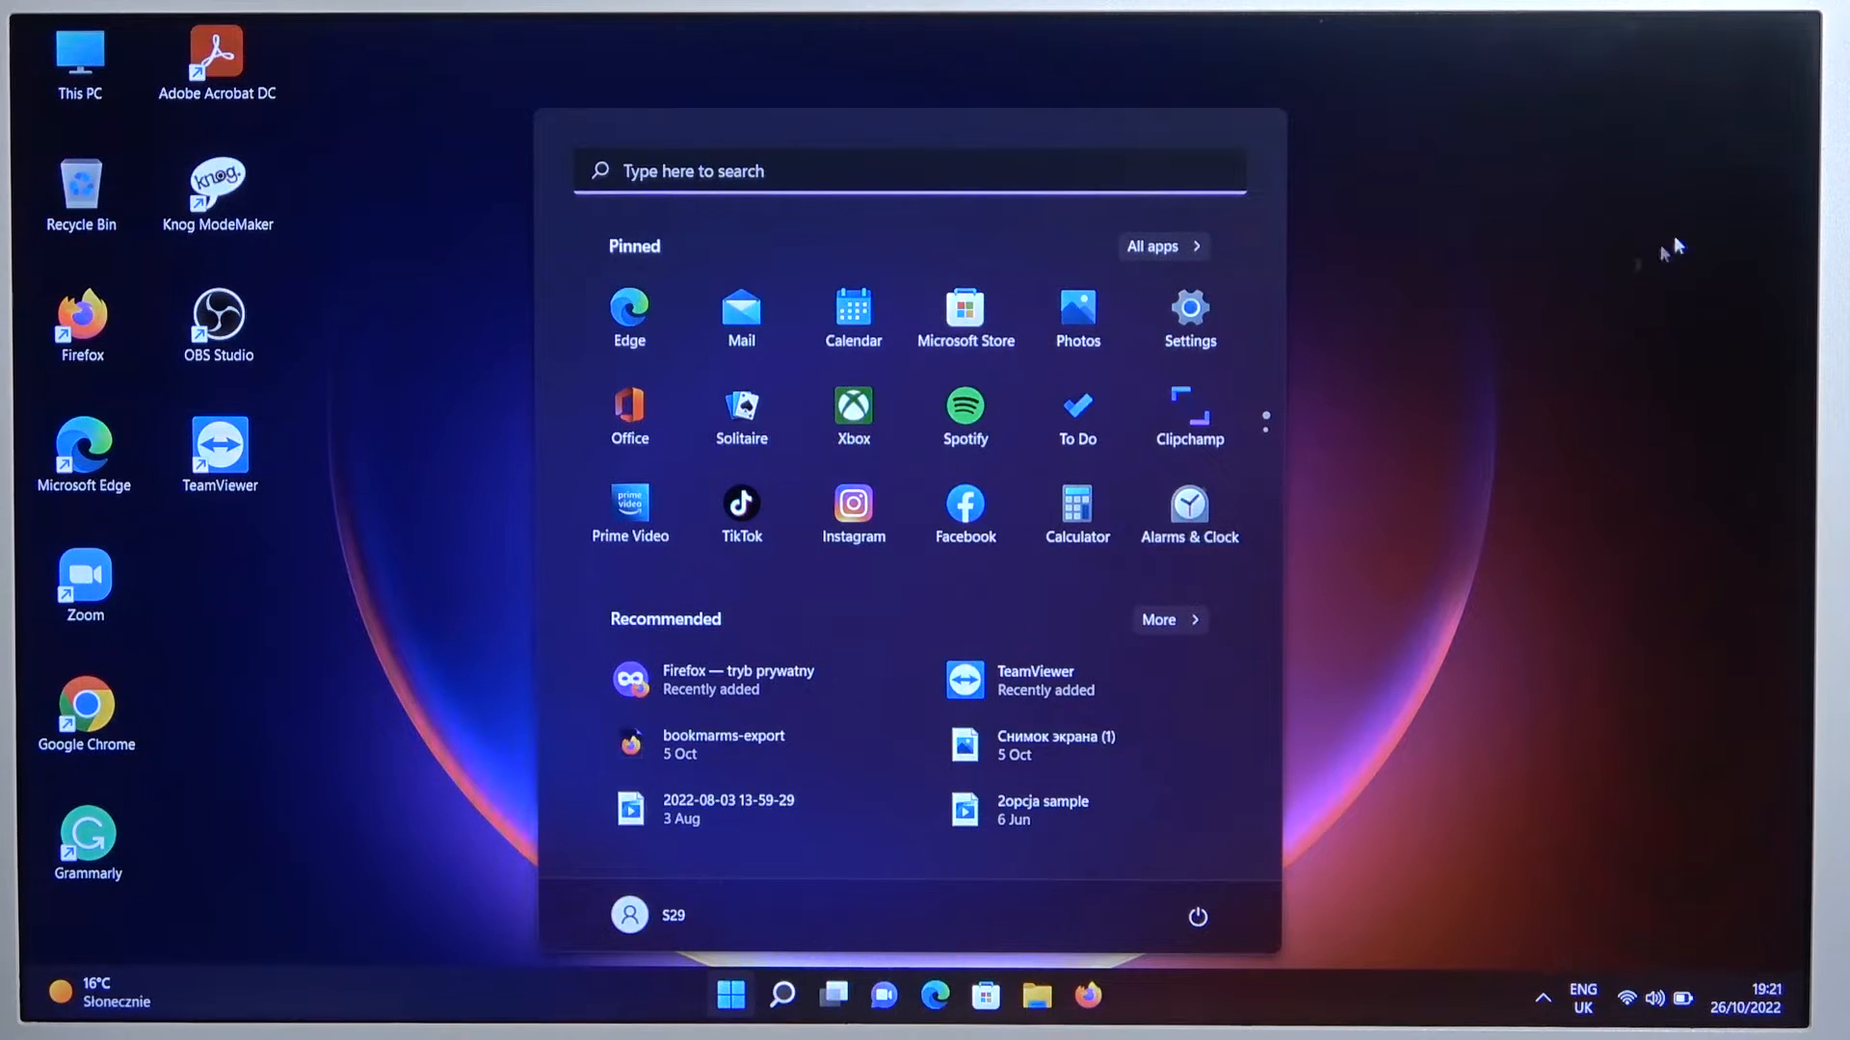
pyautogui.click(1188, 319)
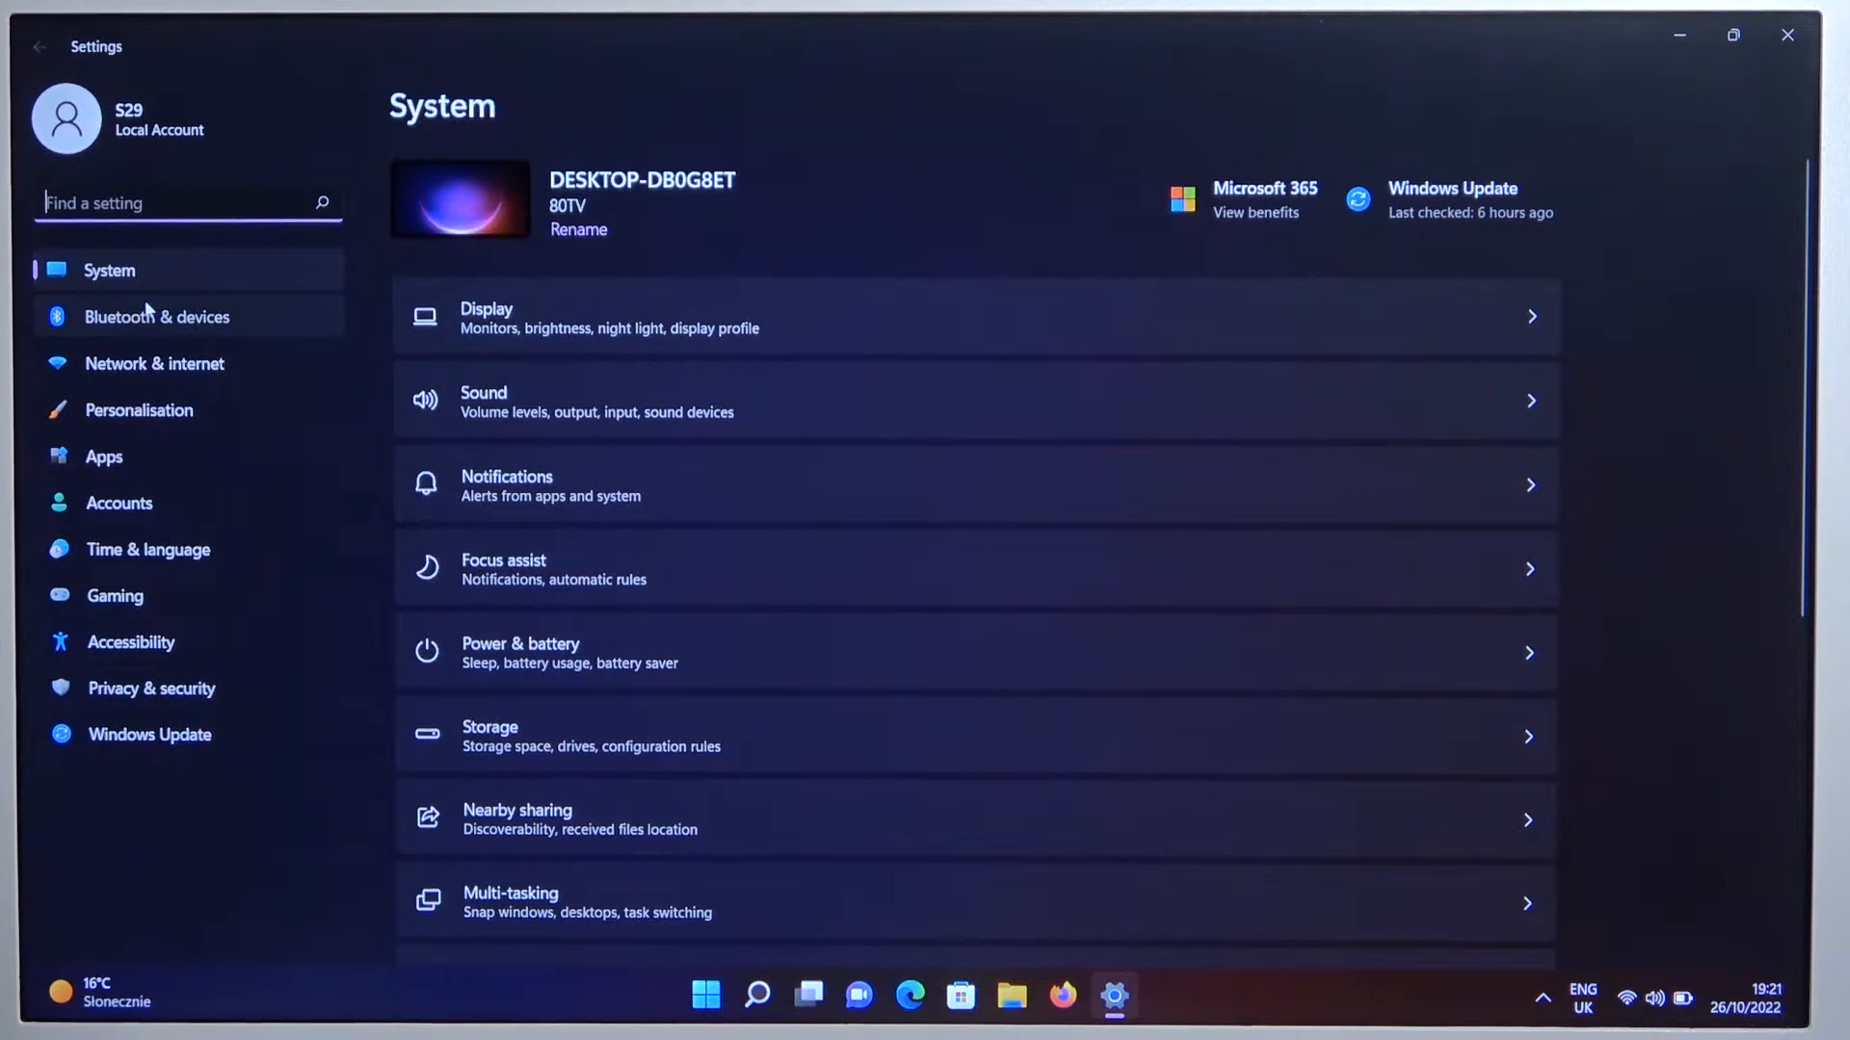
pyautogui.click(156, 316)
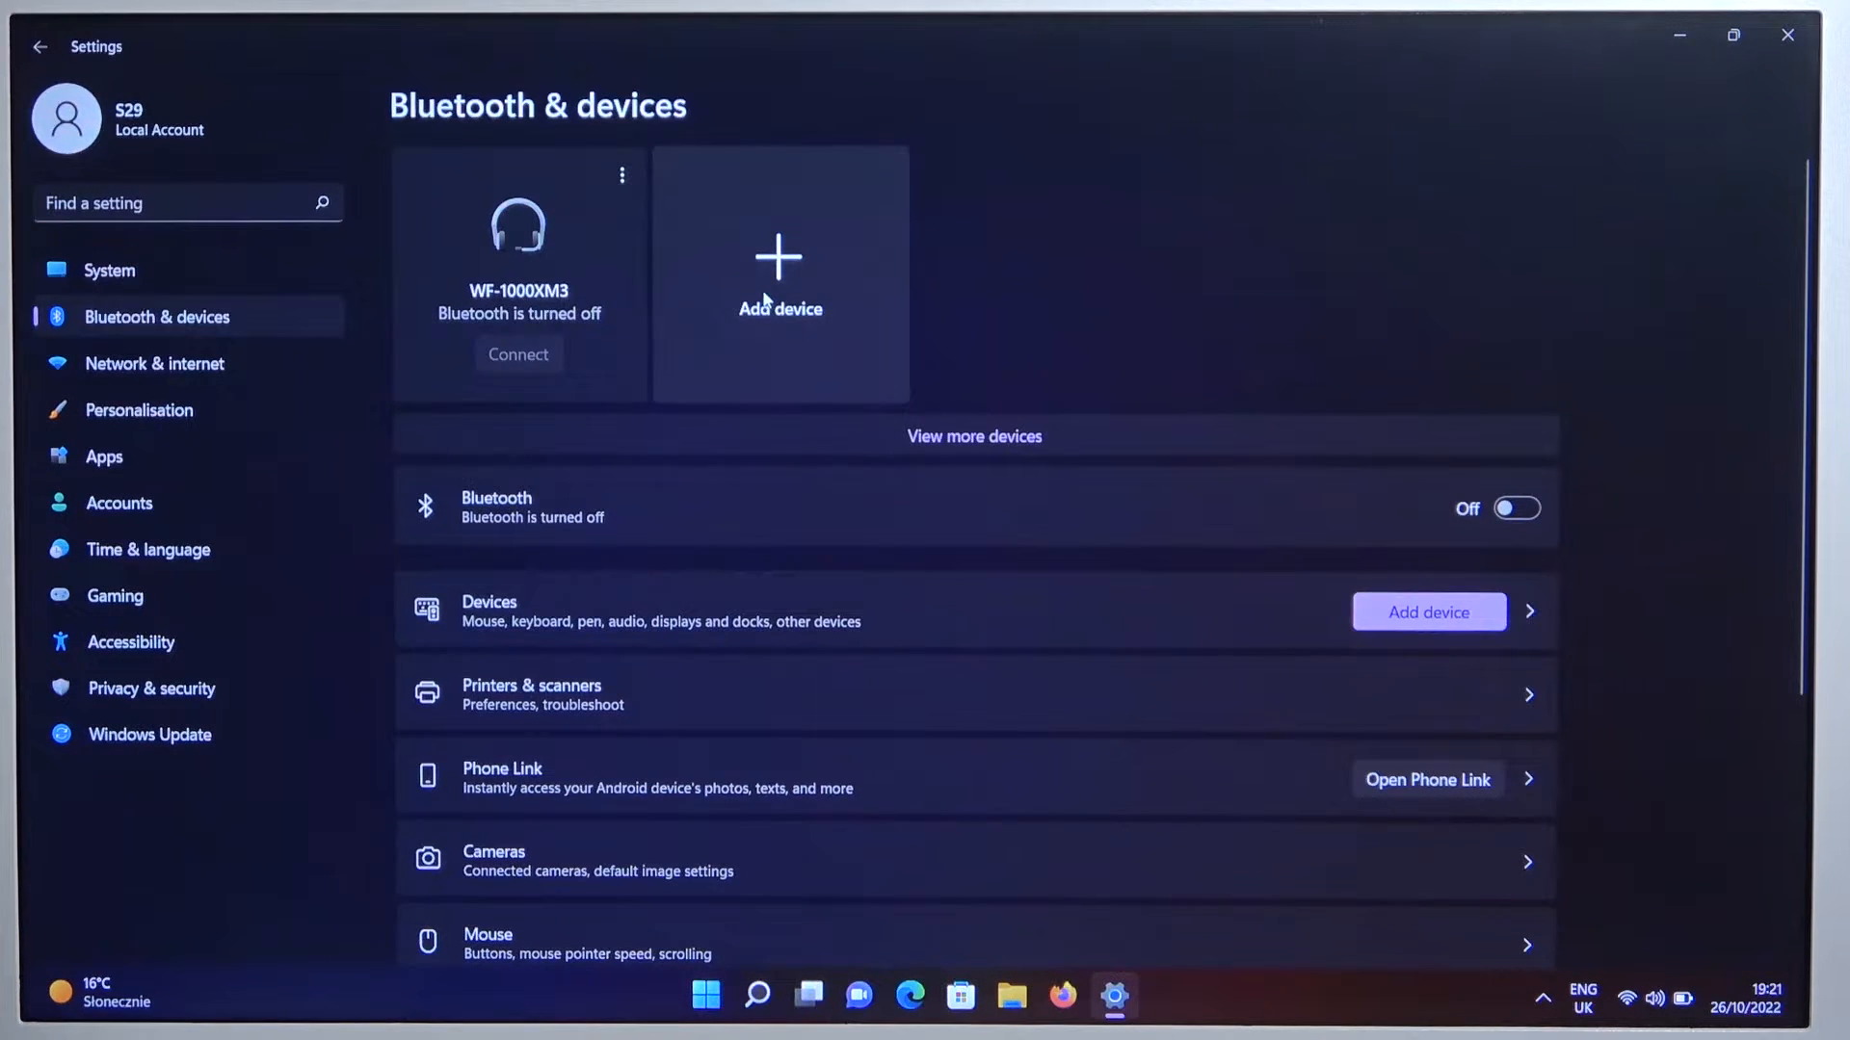
pyautogui.click(1515, 508)
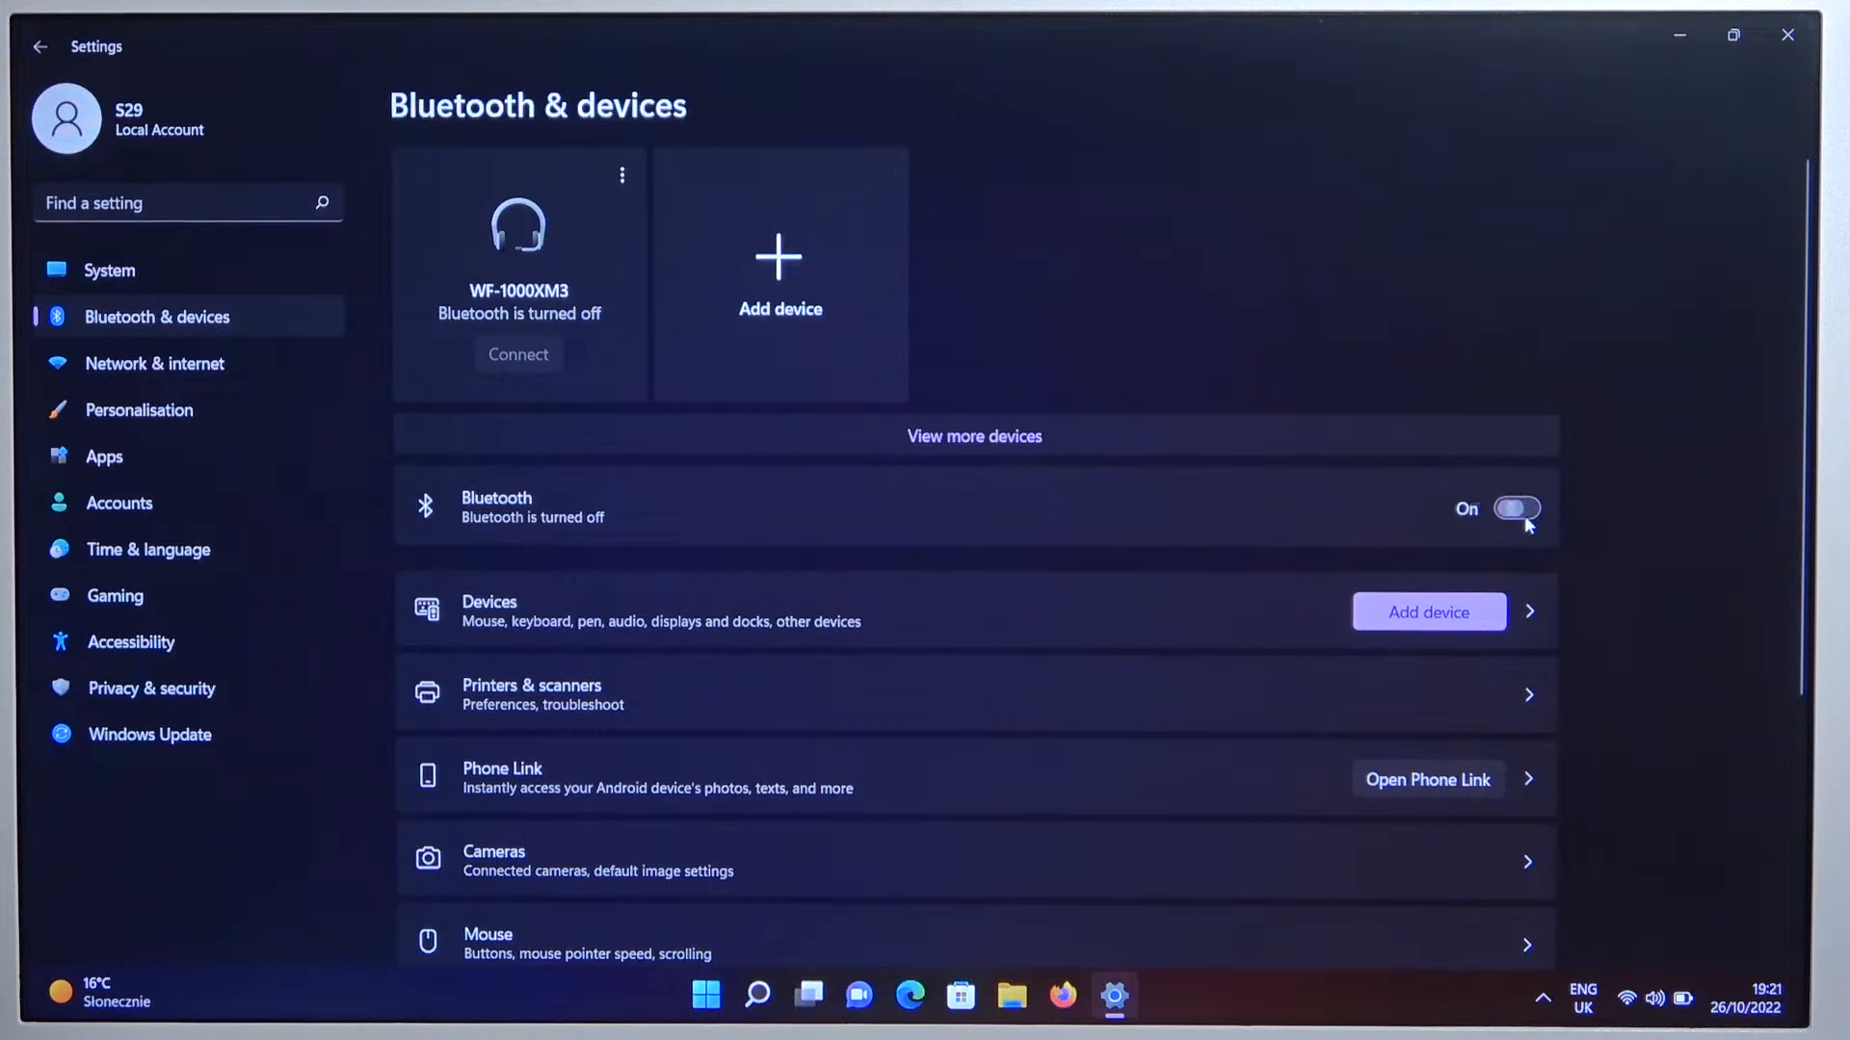
# Add a Bluetooth device, pair the EDIFIER TWS330 NB earbuds, and finish once Connected
pyautogui.click(778, 271)
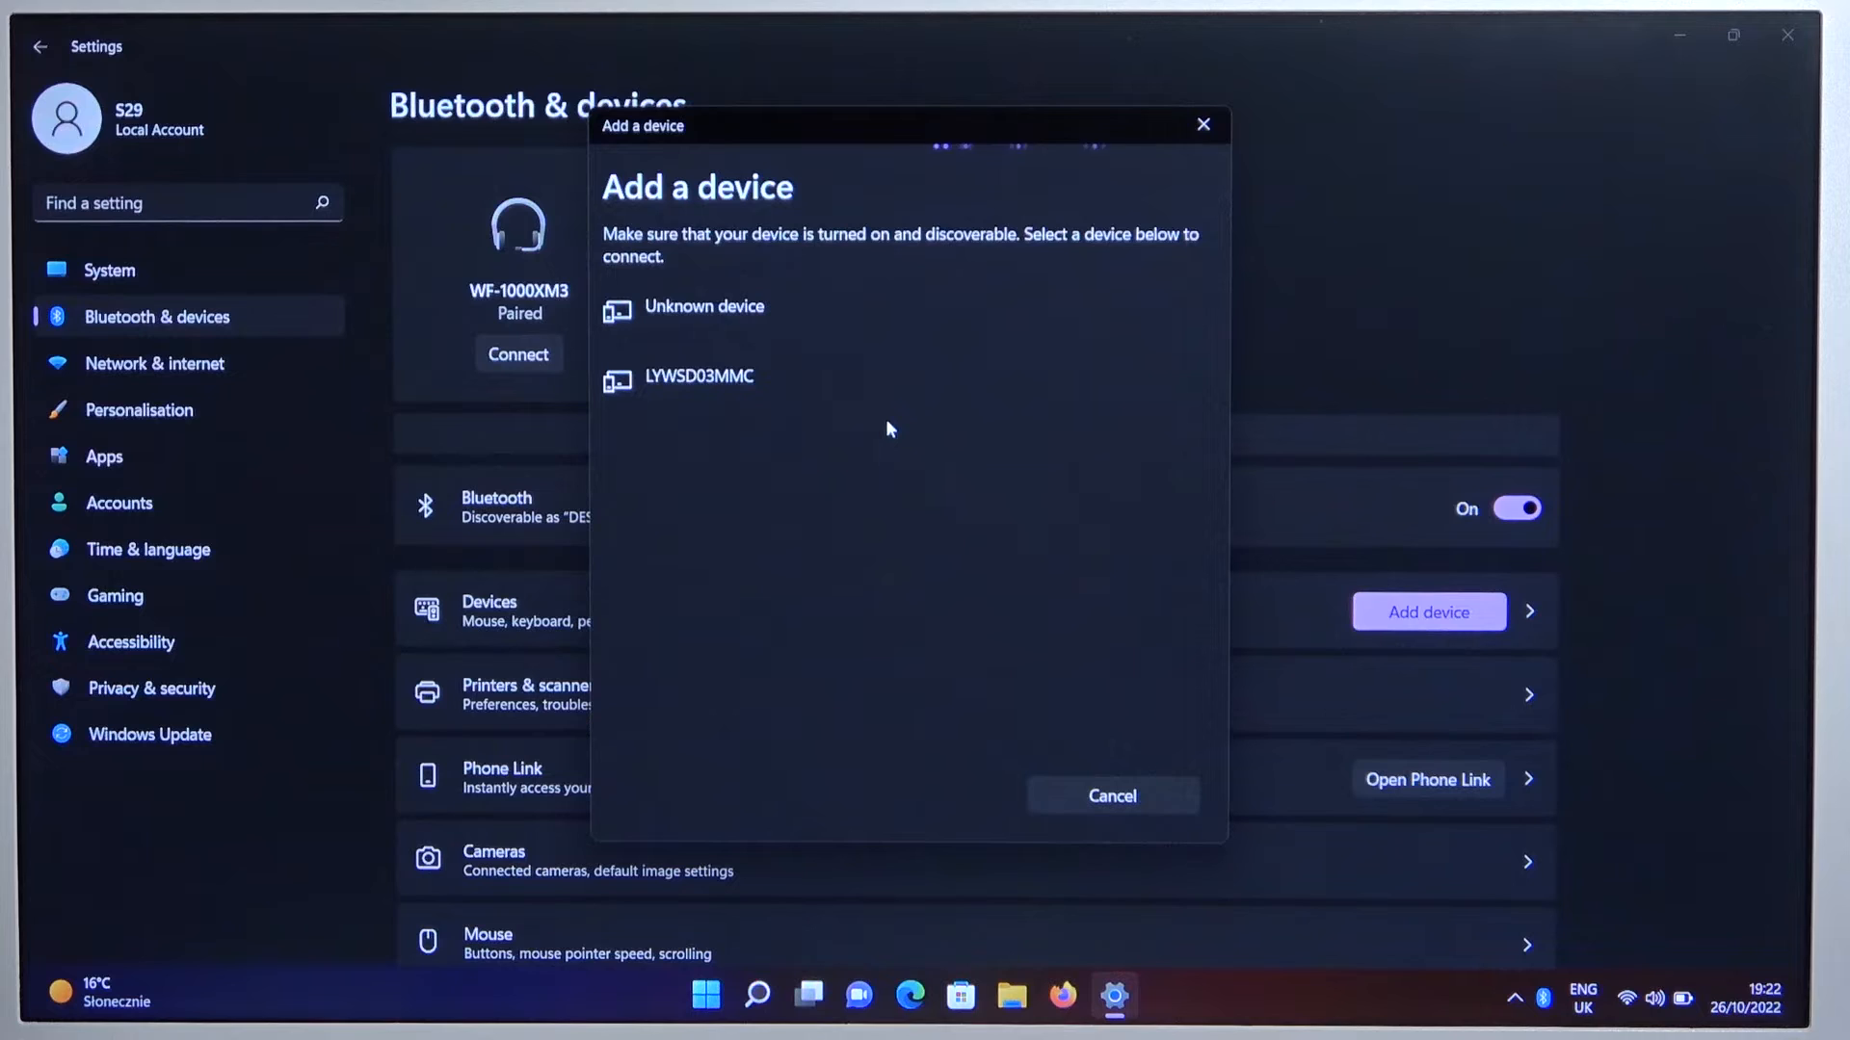
pyautogui.click(715, 454)
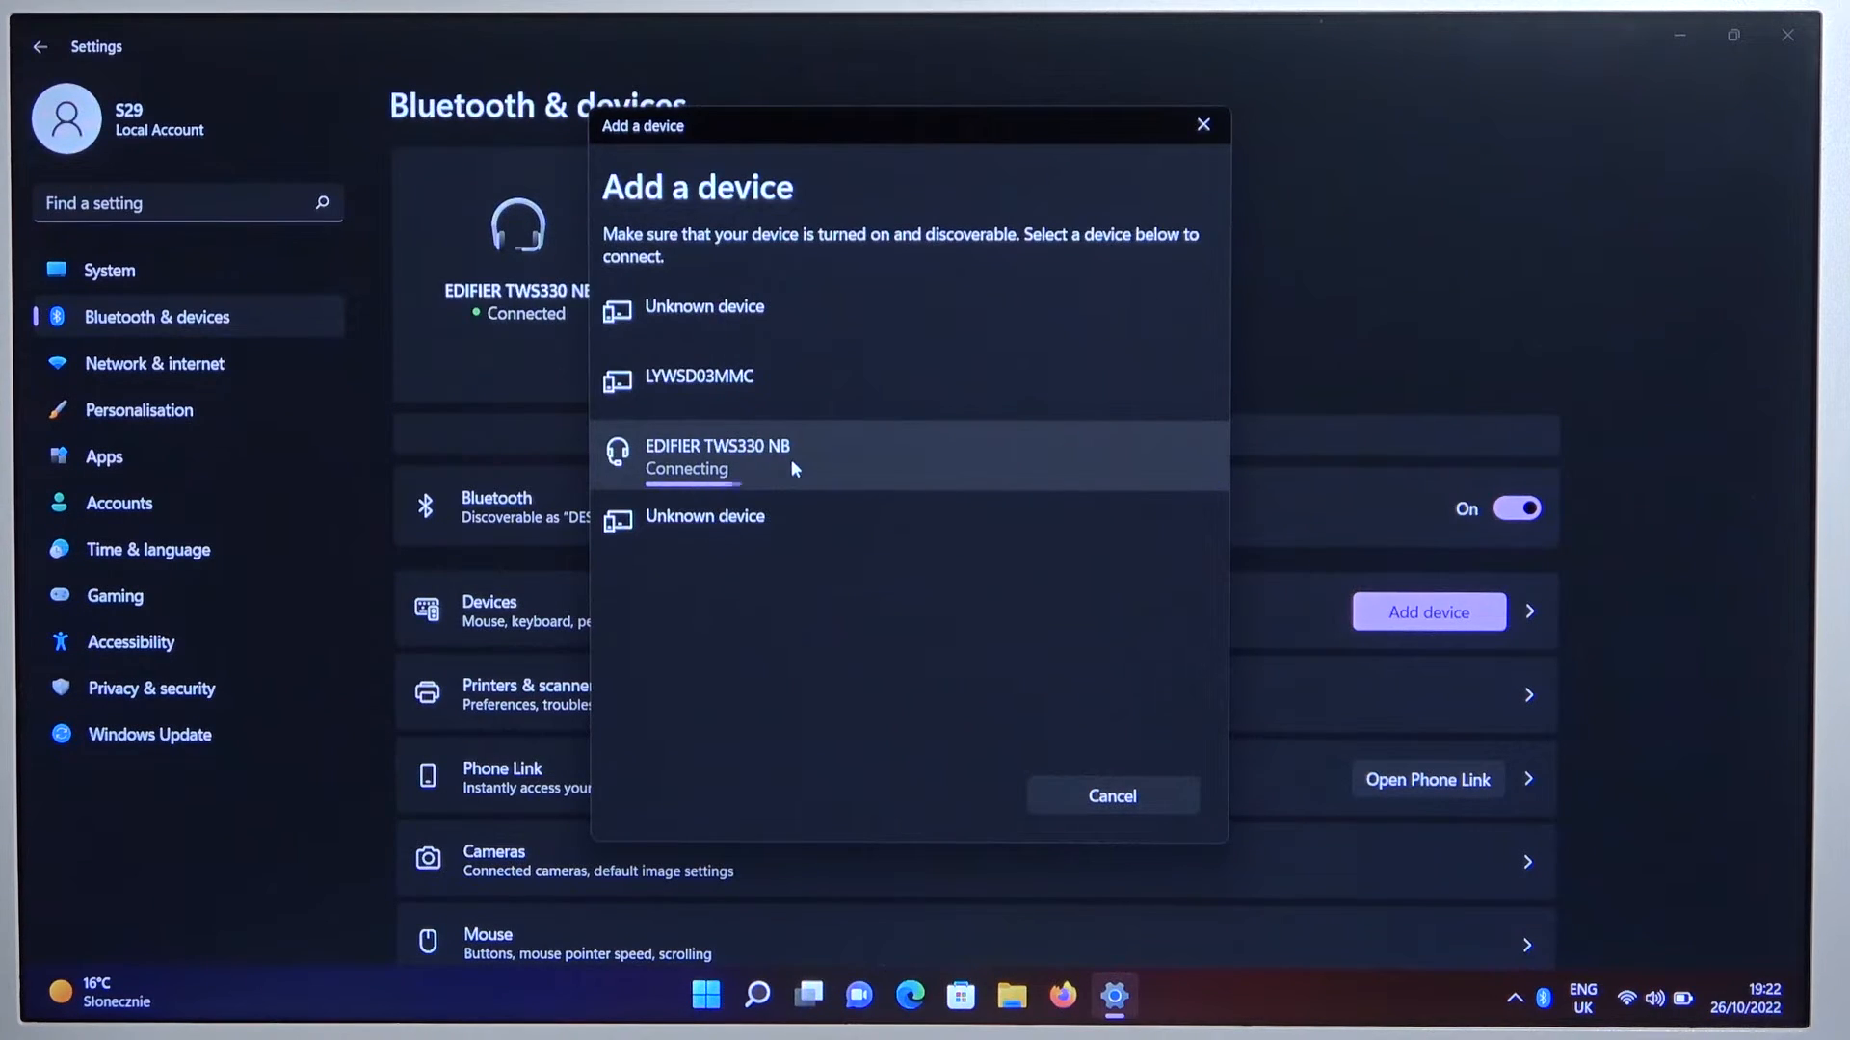
pyautogui.click(716, 454)
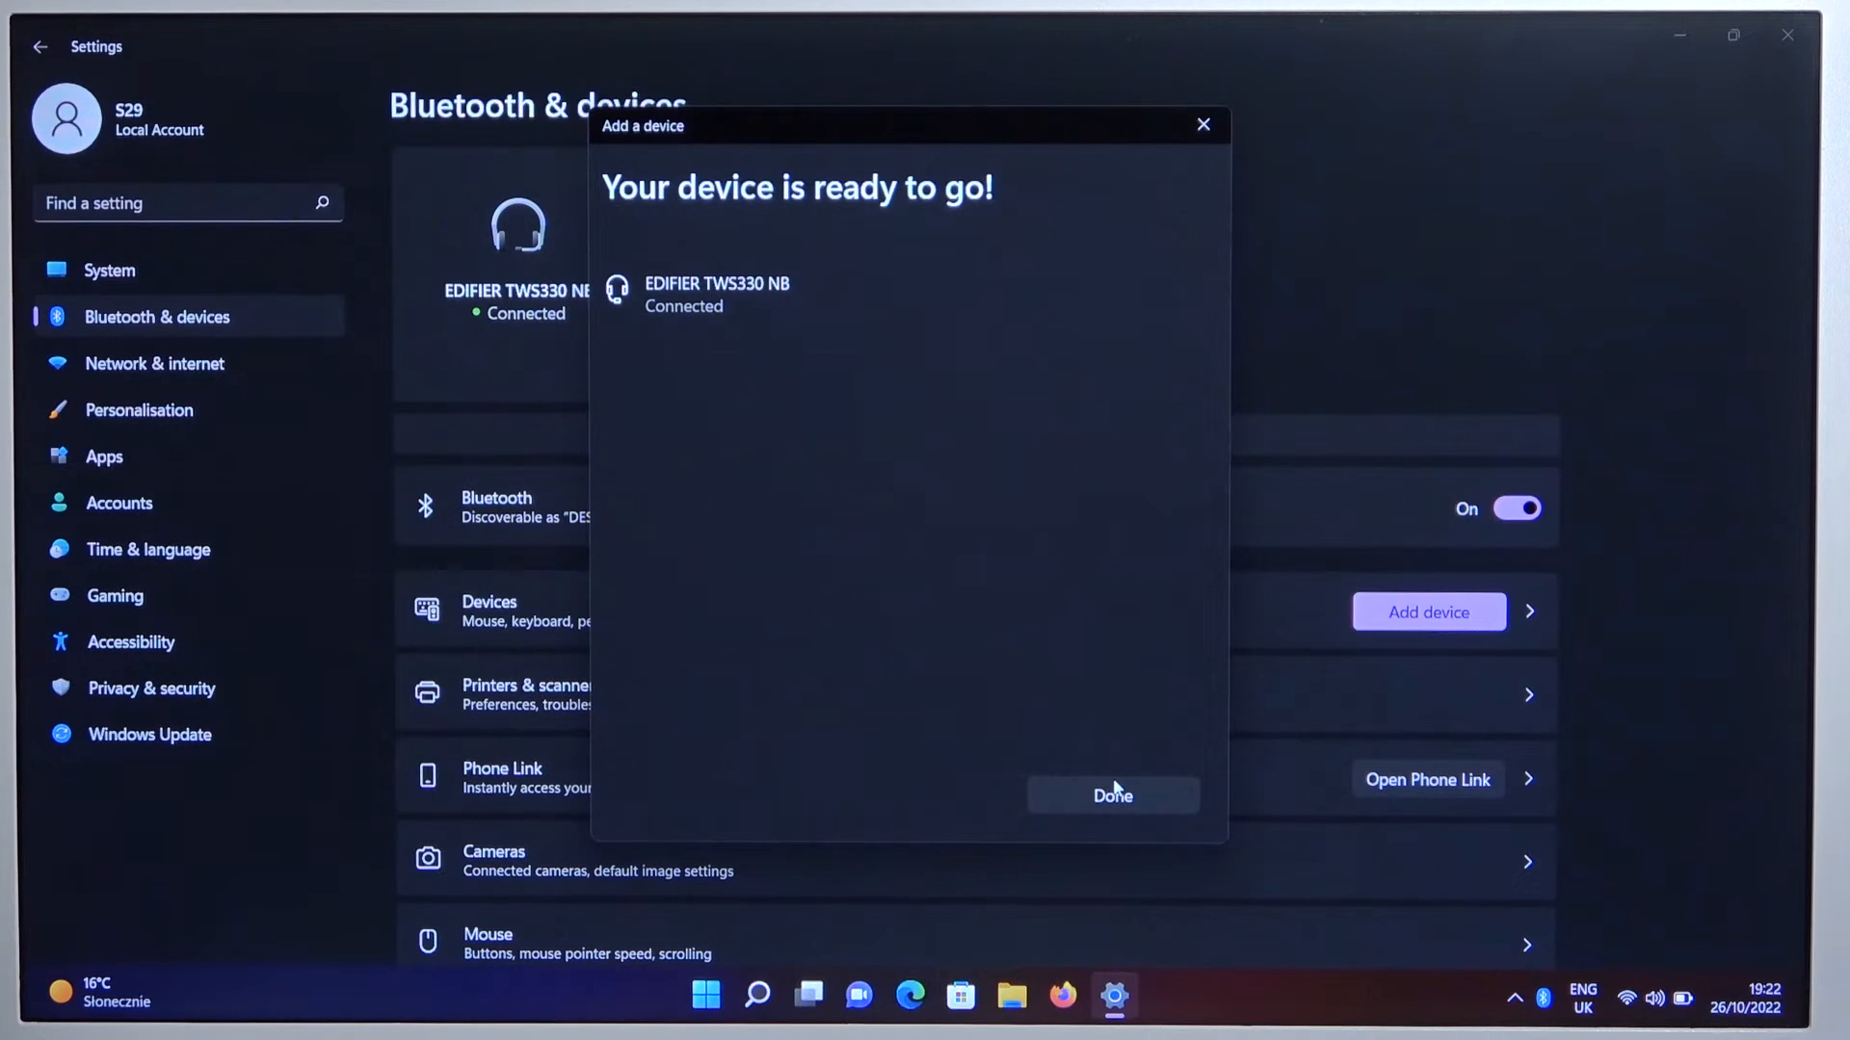
pyautogui.click(1110, 794)
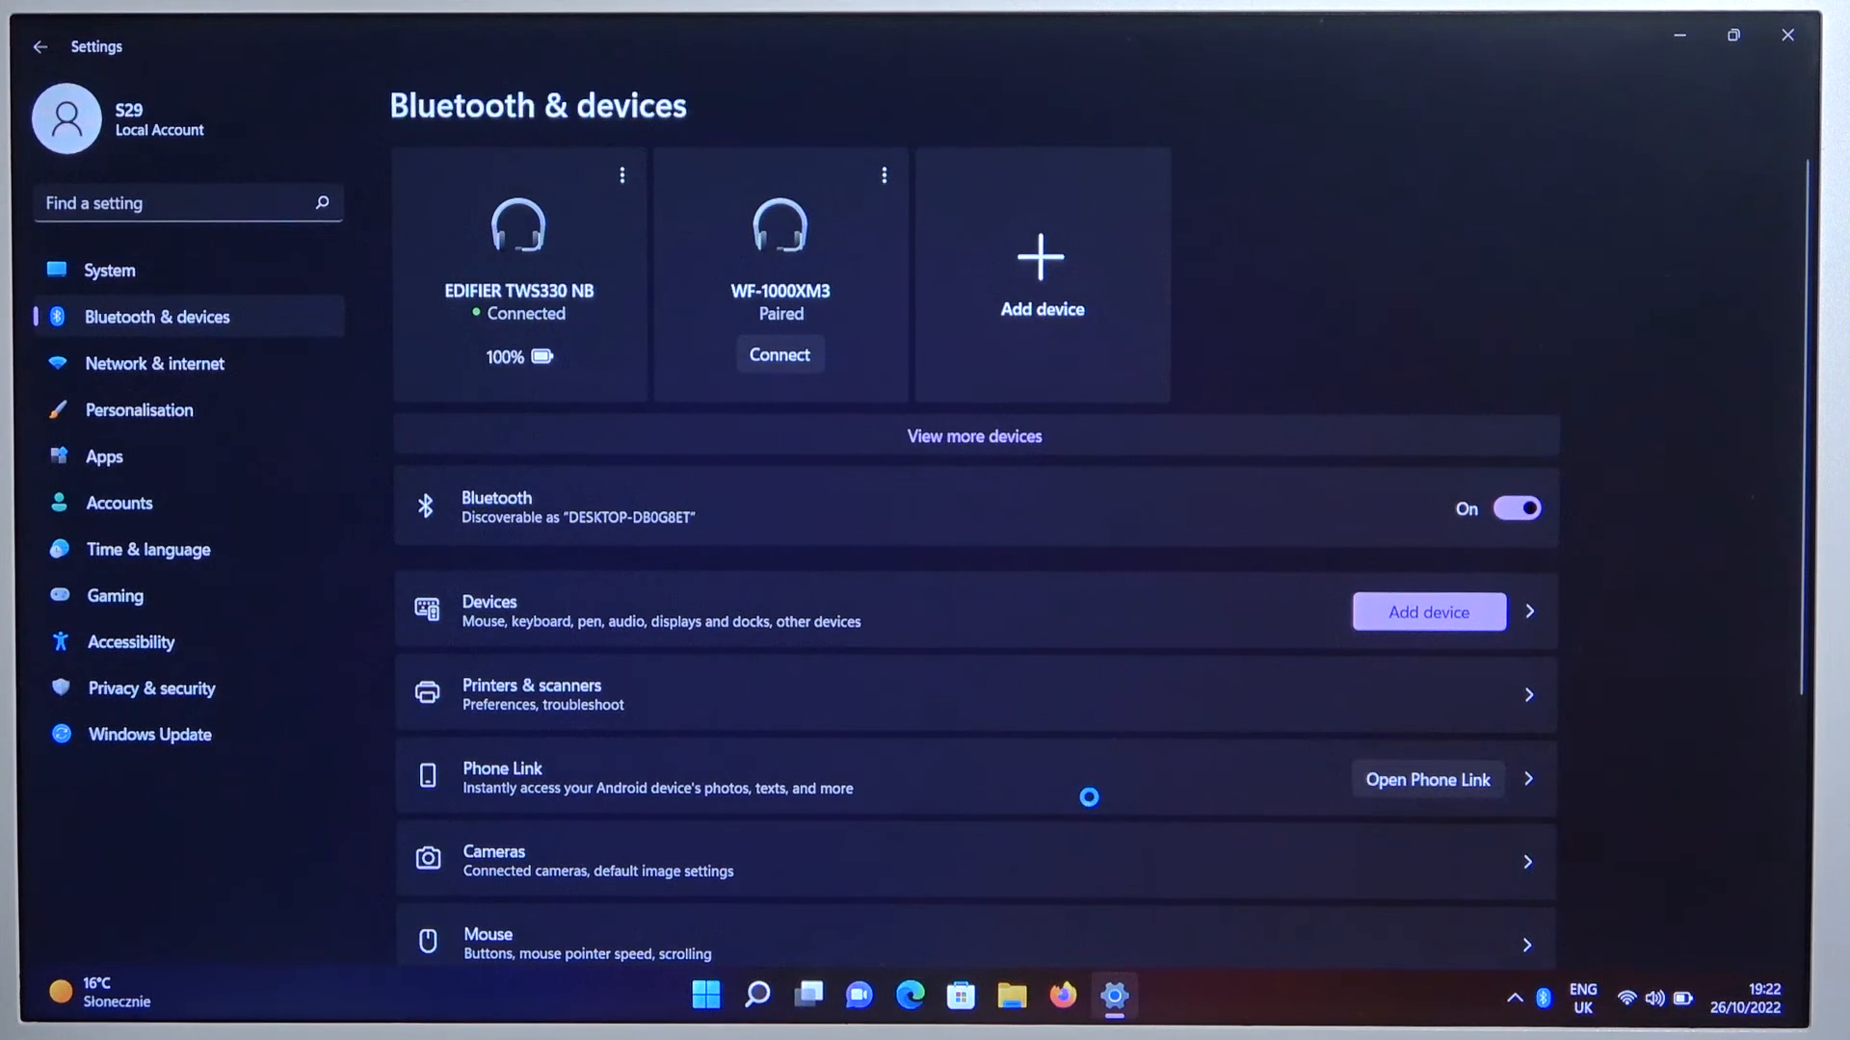